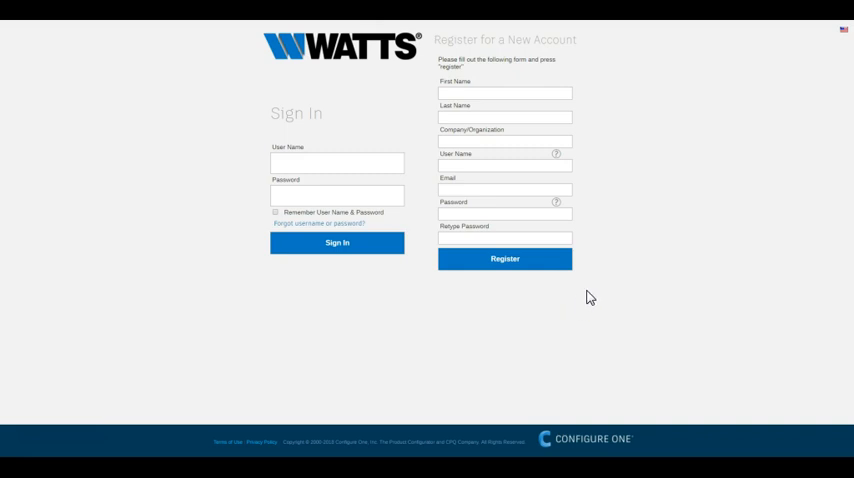
mouse_move(419, 87)
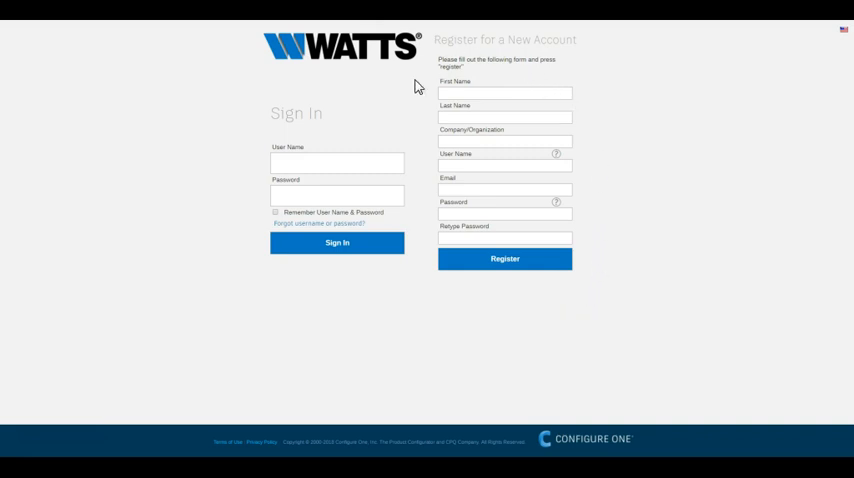
mouse_move(514, 296)
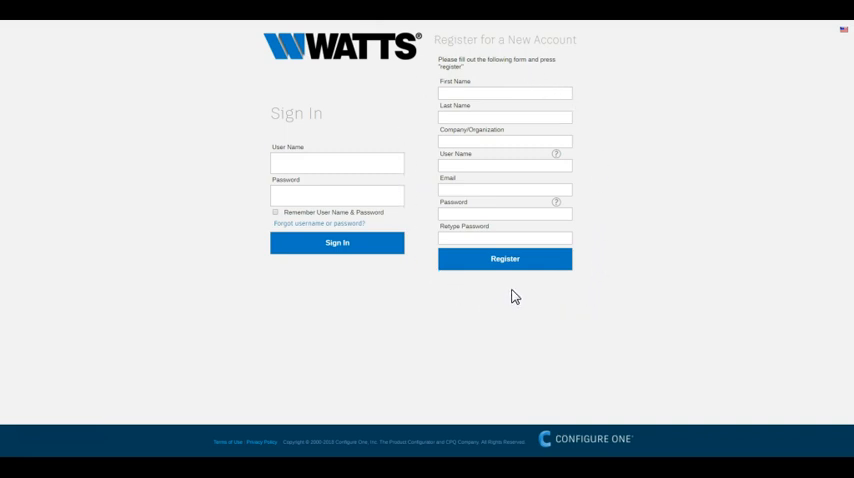
Sign in and start a new product configuration to reach the product categories
left_click(337, 242)
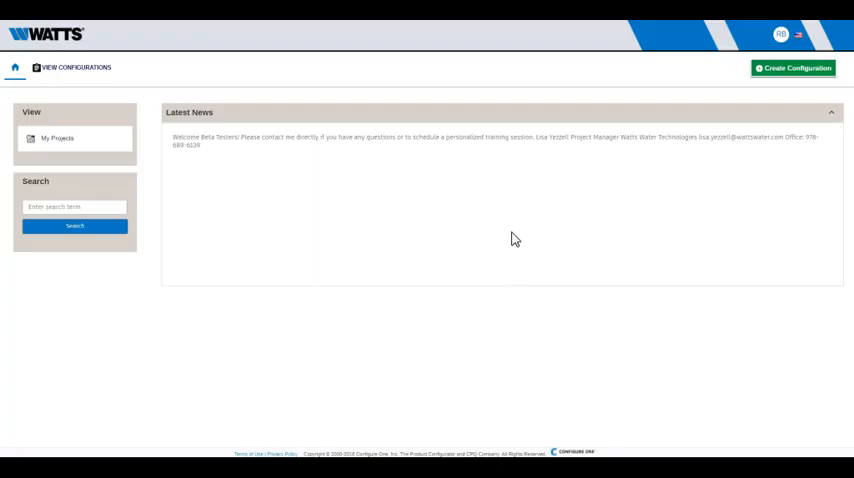
mouse_move(797, 75)
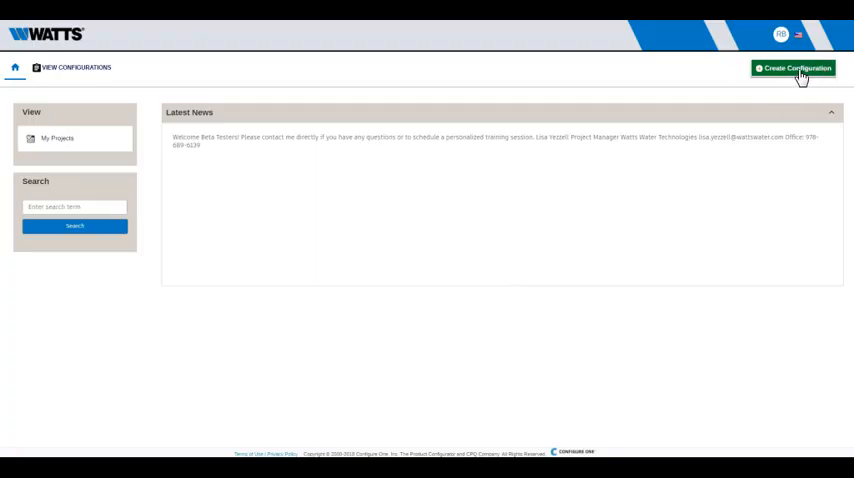
left_click(797, 68)
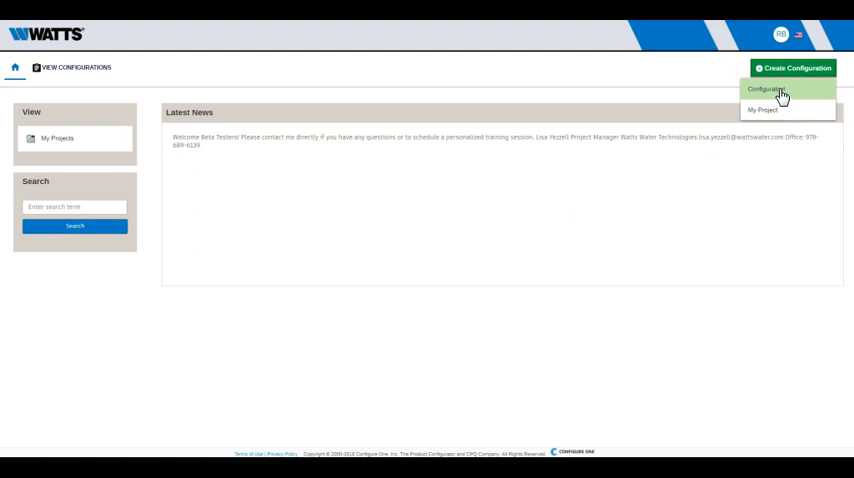
left_click(764, 89)
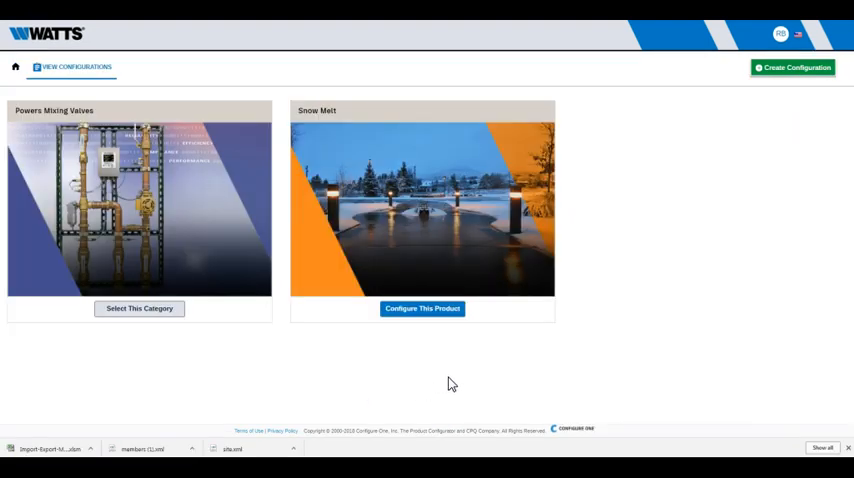
mouse_move(422, 309)
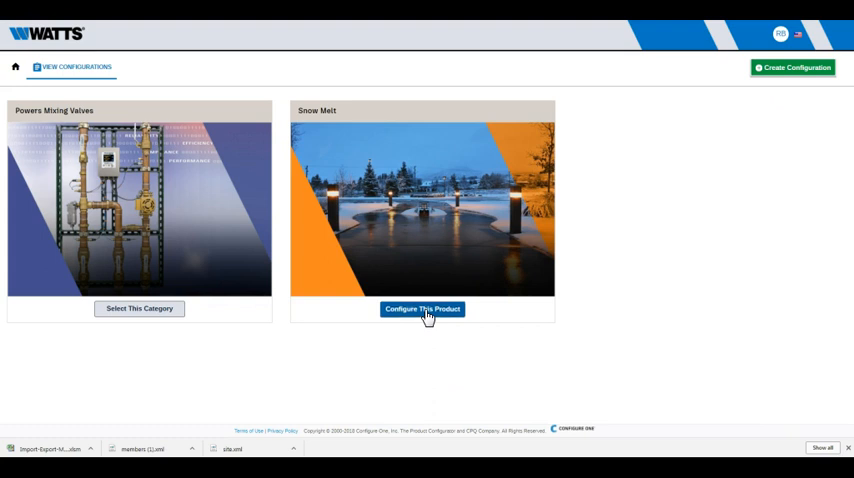
Configure the Snow Melt product, keeping the configuration name 'Snow Melt'
left_click(422, 309)
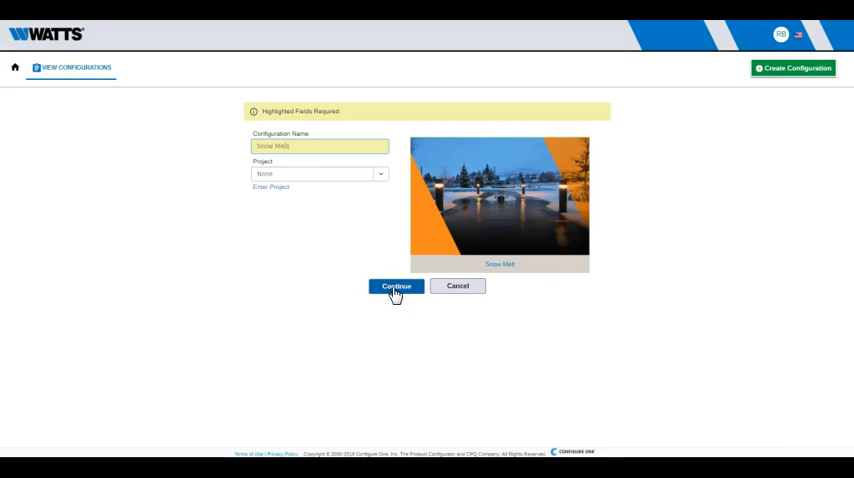
left_click(395, 286)
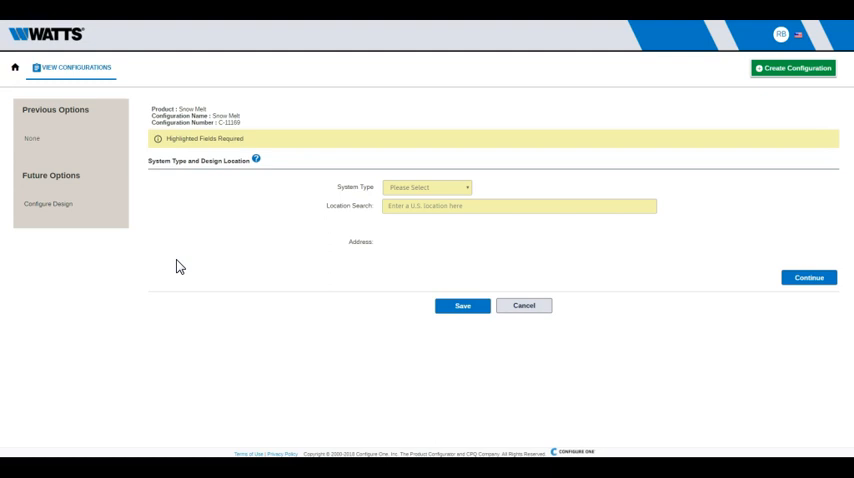
mouse_move(260, 178)
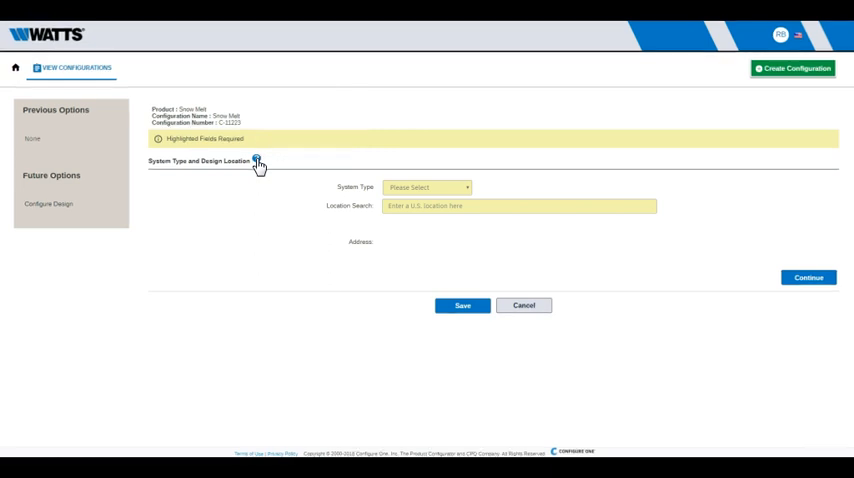
mouse_move(344, 259)
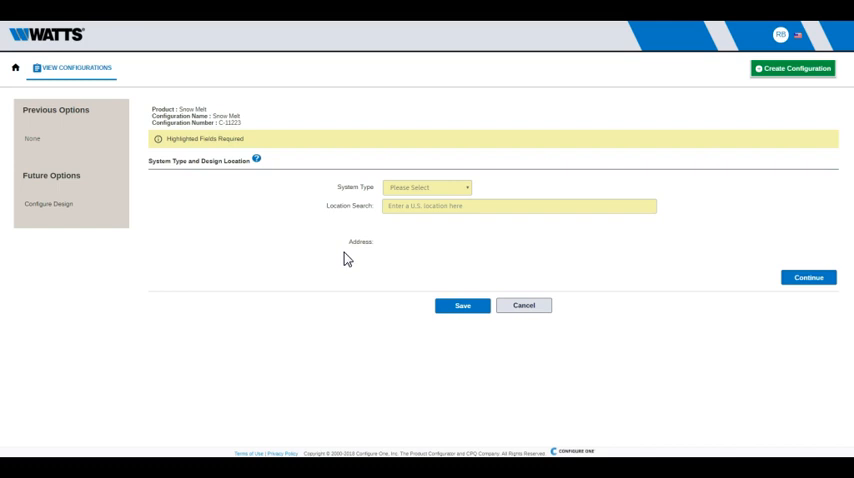
mouse_move(490, 189)
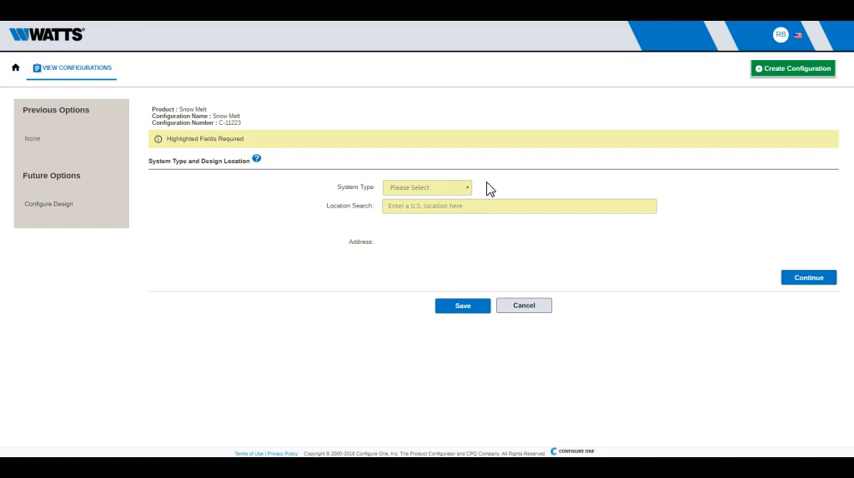
Choose Hydronic system type and set the design location to North Andover, MA, USA
left_click(427, 187)
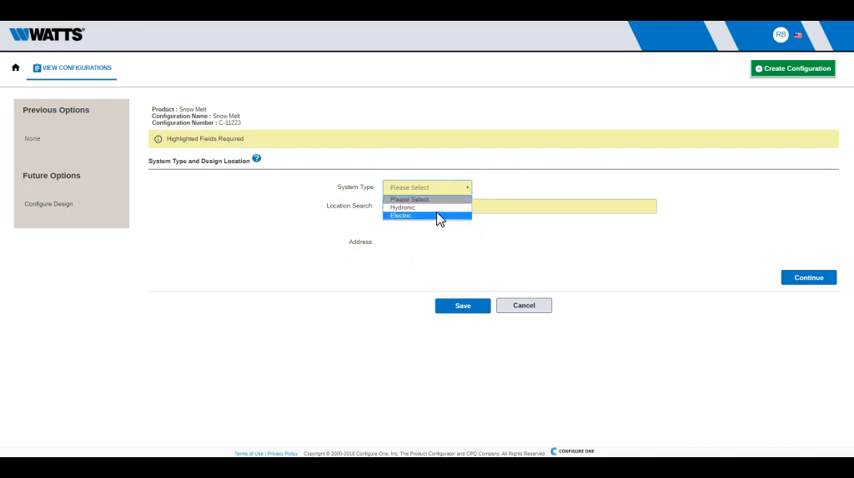
left_click(401, 207)
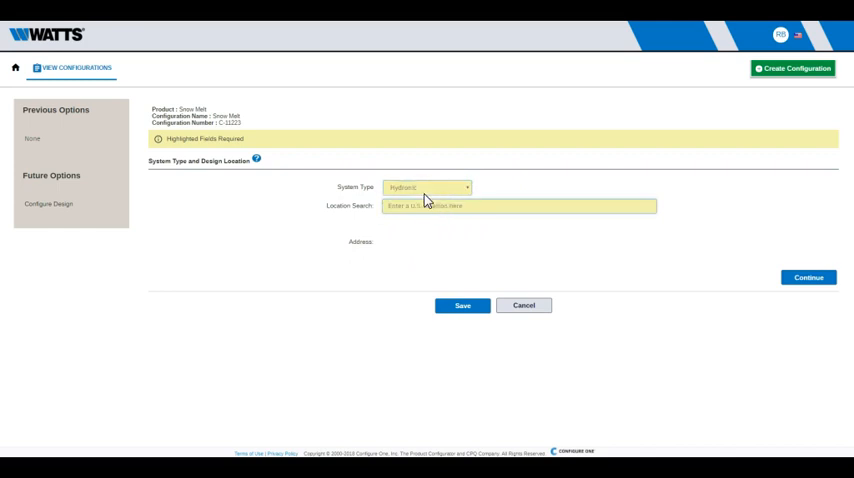
type("North")
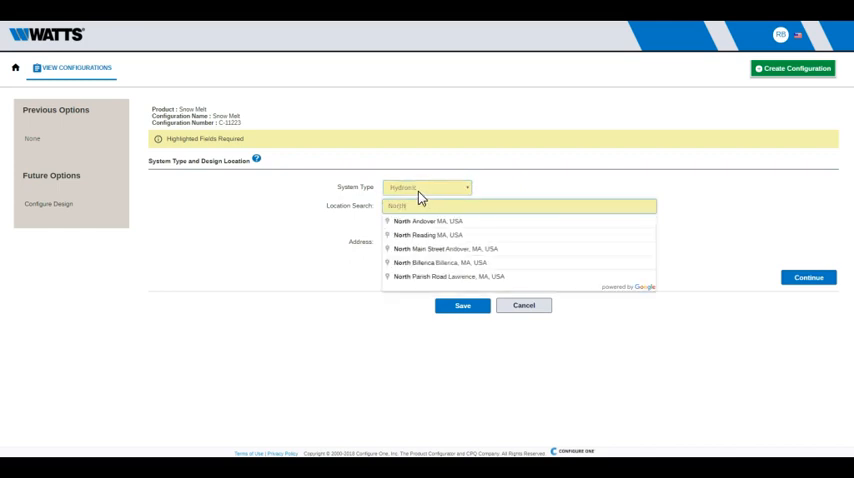
left_click(425, 221)
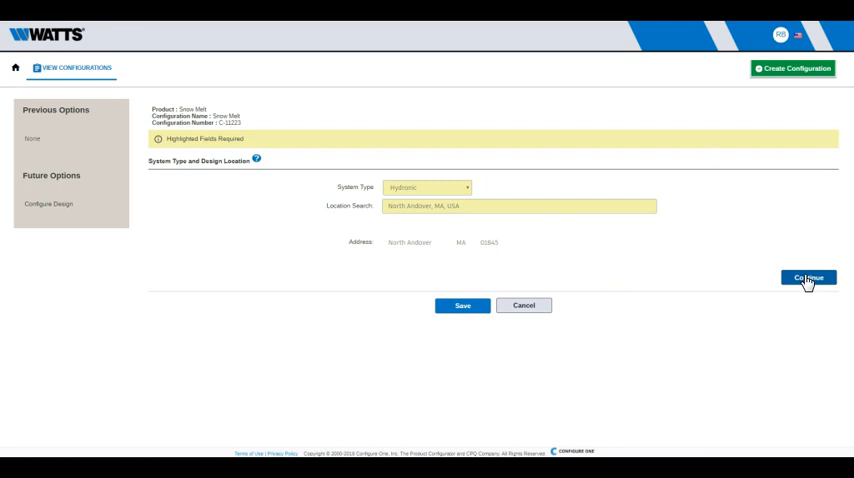
Set the zone to a 1200 ft² Driveway with Concrete, Non-Insulated construction
left_click(808, 278)
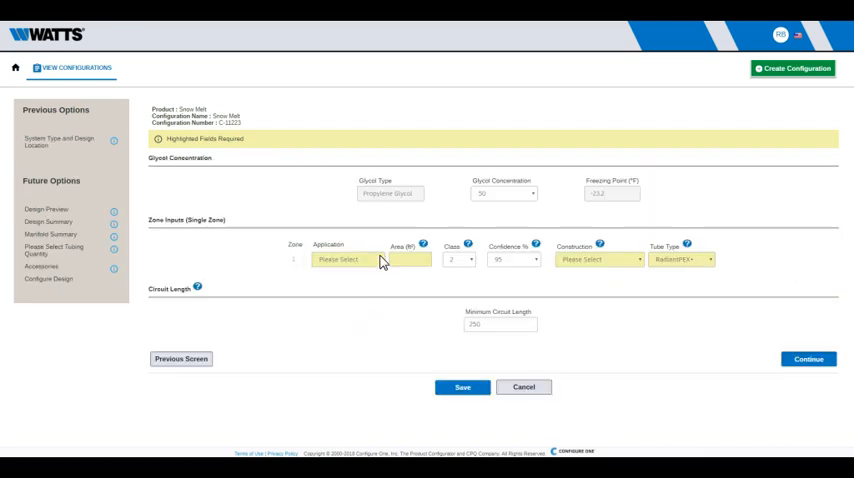
left_click(347, 259)
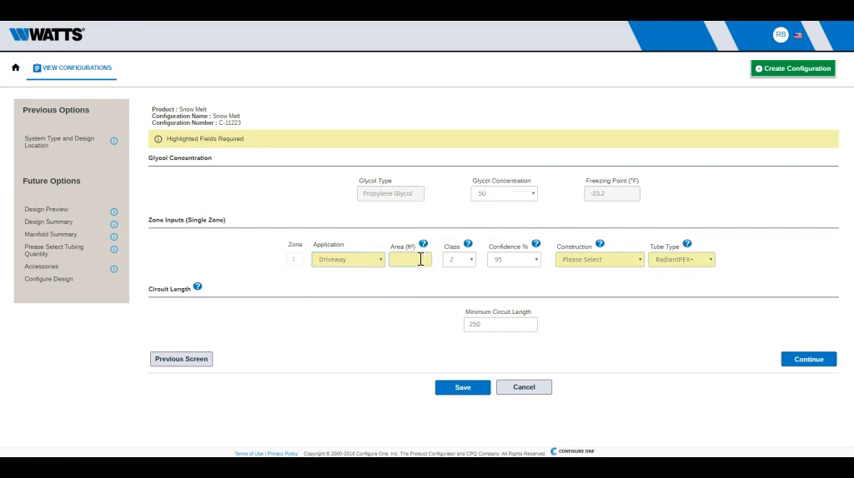
type("1000")
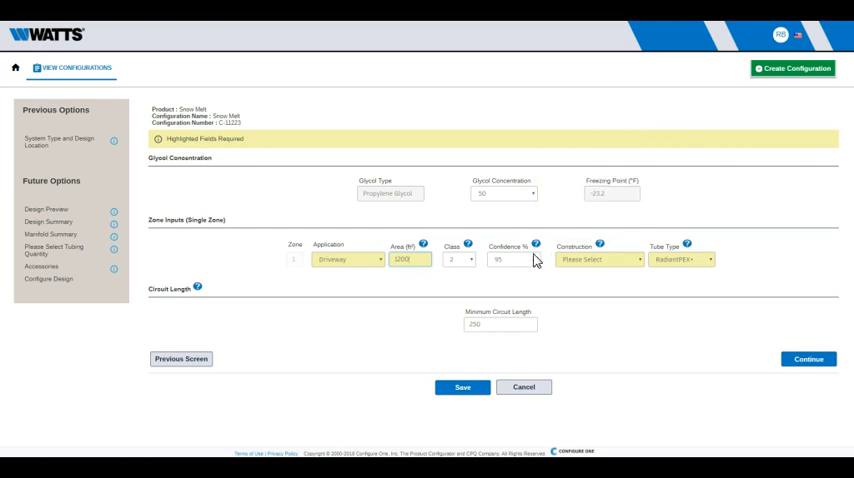
mouse_move(631, 266)
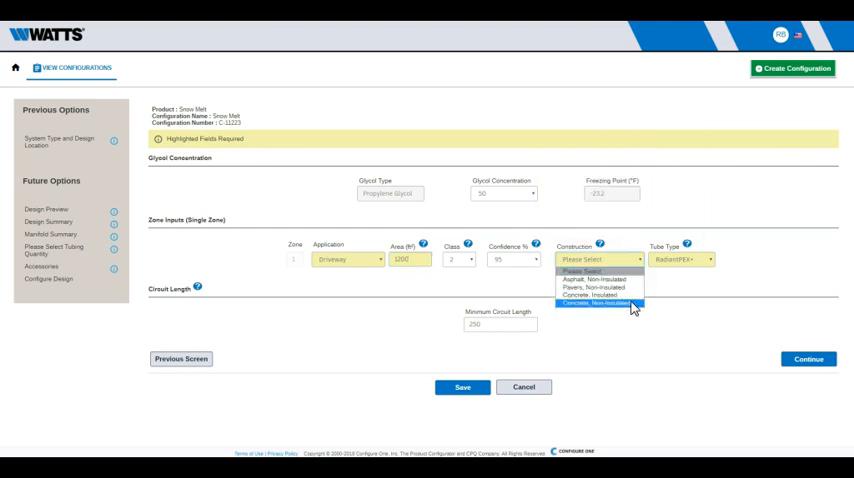
left_click(598, 302)
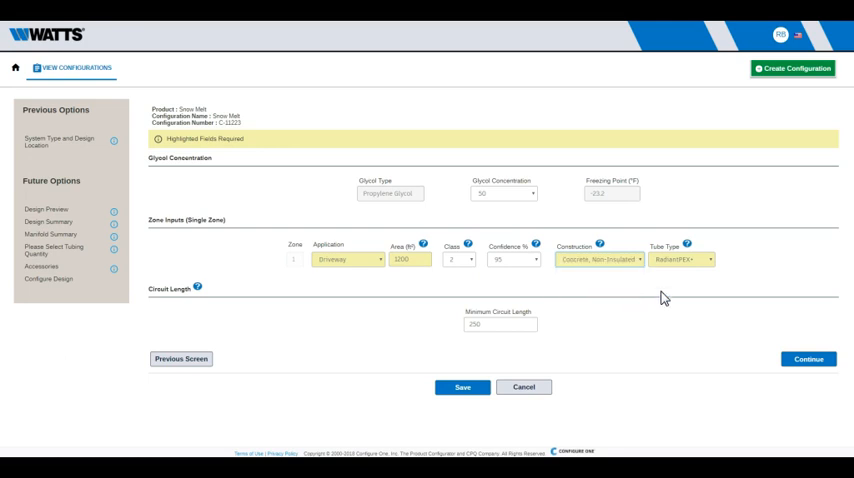
mouse_move(810, 359)
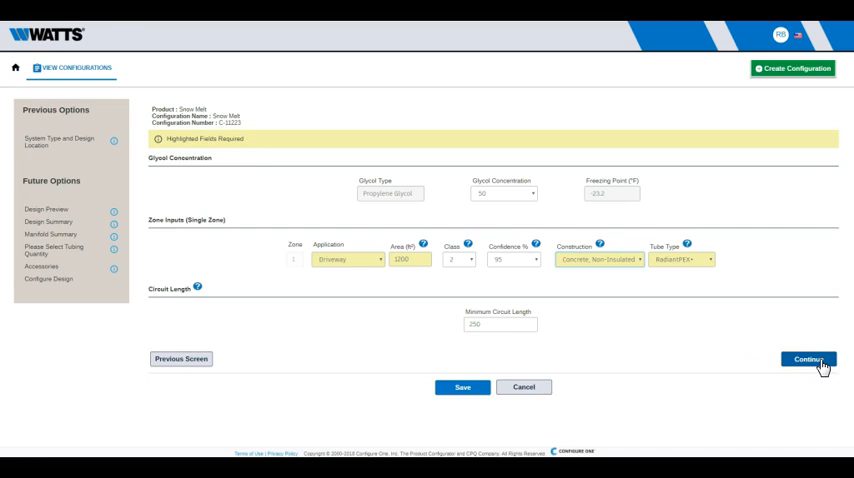
Continue to the Design Preview showing 113.597 Btu/hr ft² heat intensity
left_click(808, 360)
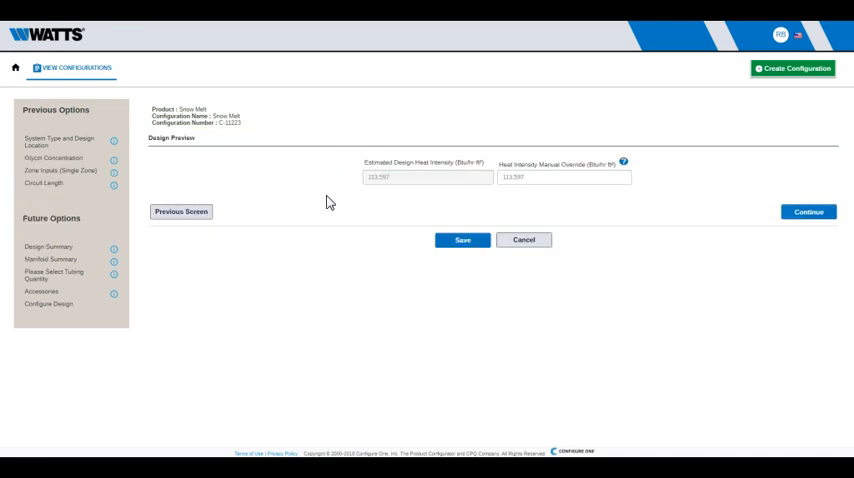
mouse_move(494, 191)
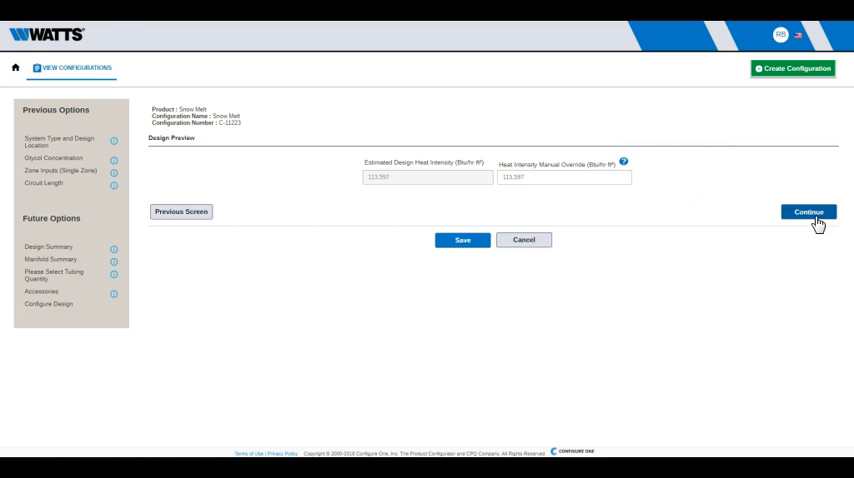
Review the Design and Manifold Summaries and continue to tubing quantities
left_click(808, 211)
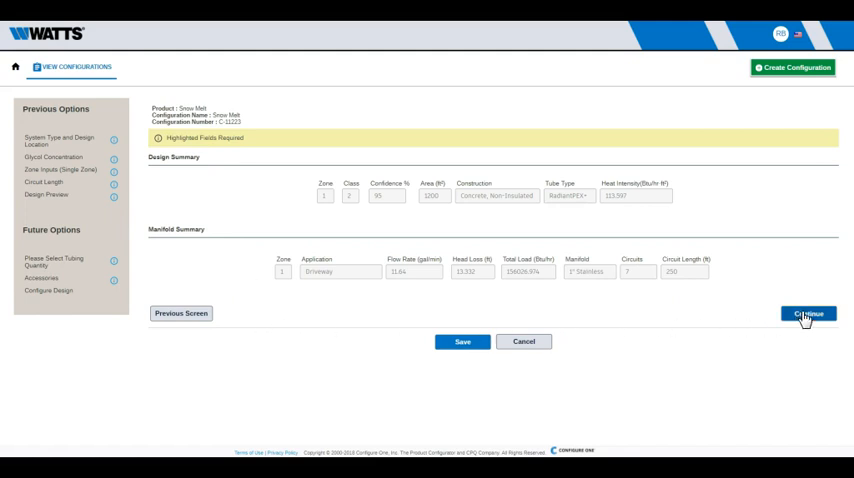
left_click(808, 313)
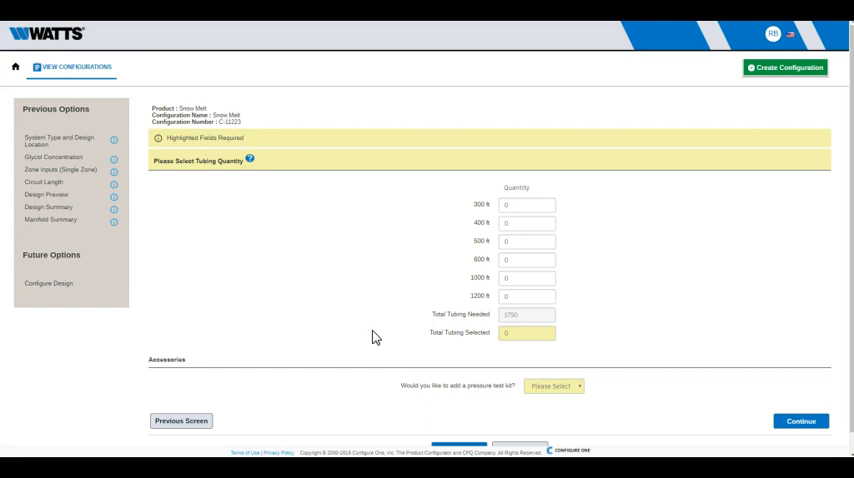
mouse_move(430, 323)
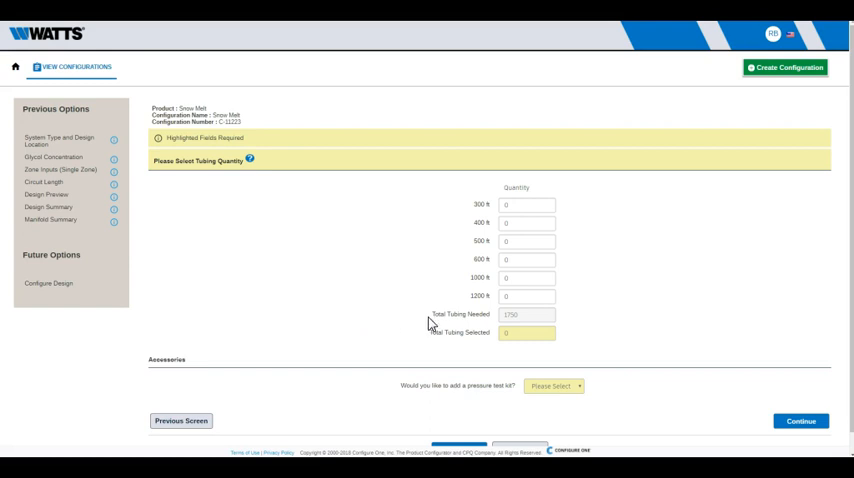
mouse_move(560, 311)
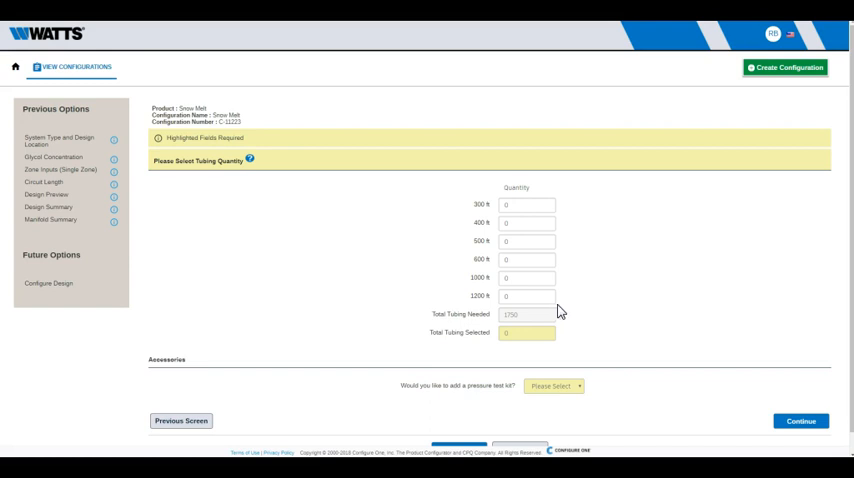
Order one tubing roll plus a pressure test kit, then continue to Ready for Configuration
left_click(528, 295)
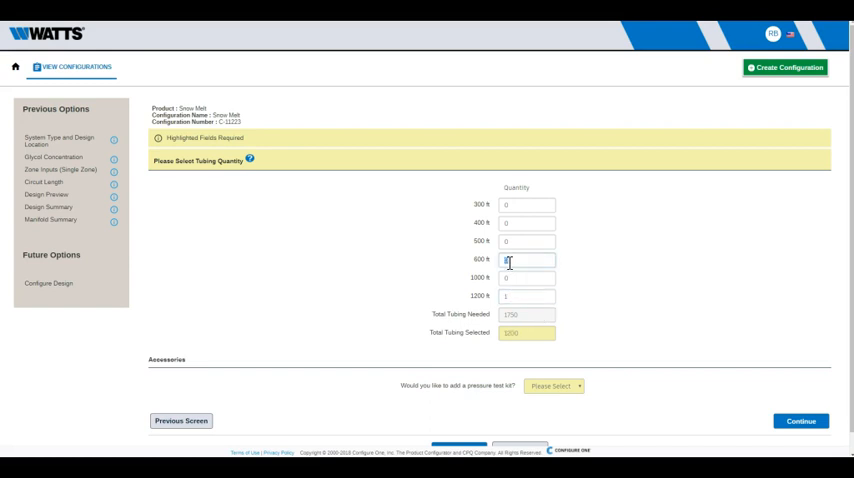
type("1")
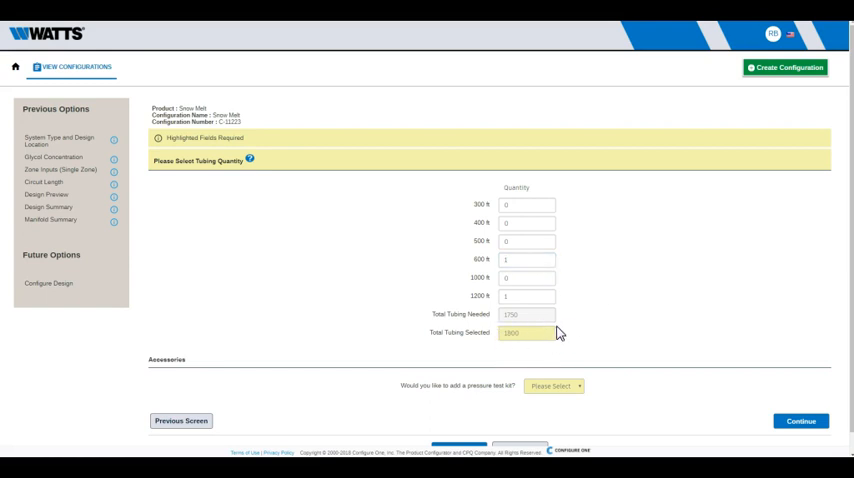
left_click(554, 386)
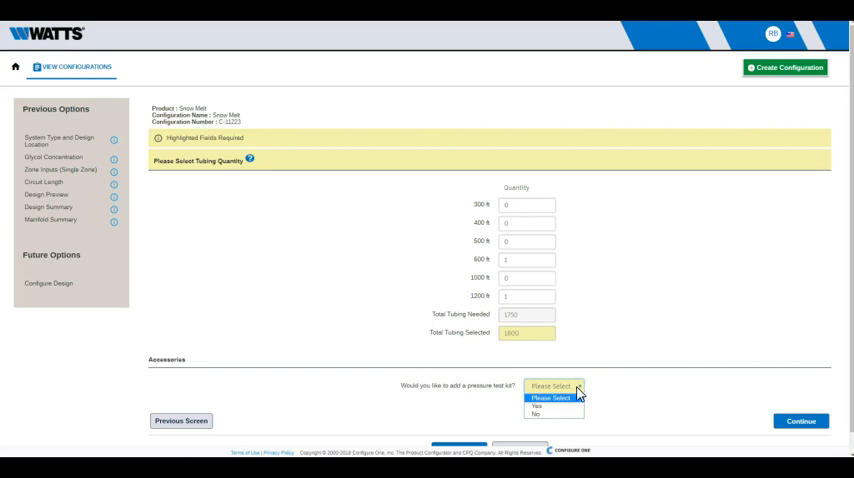
left_click(537, 406)
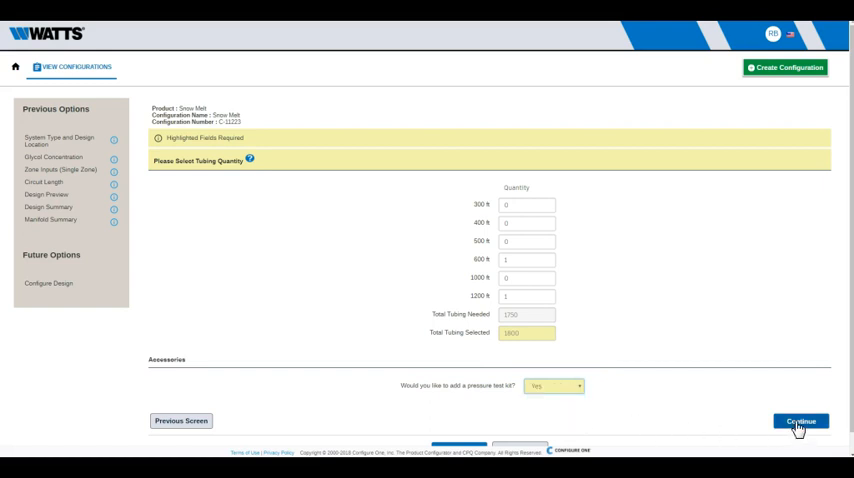
left_click(800, 420)
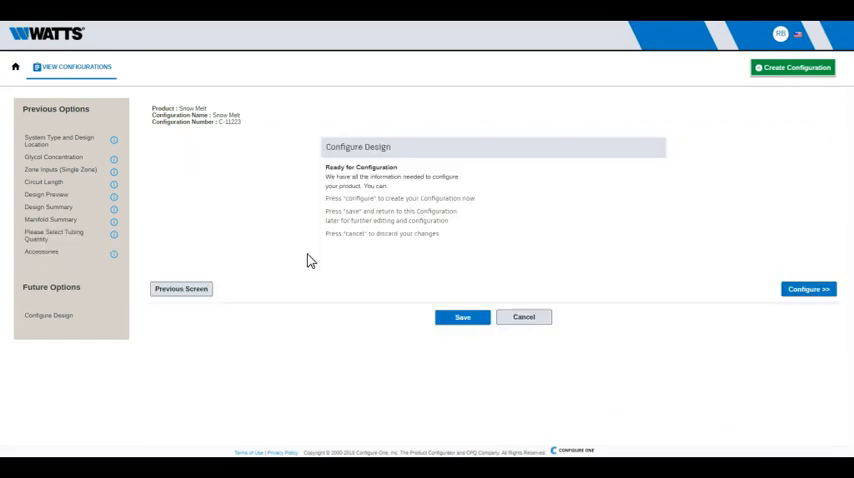
mouse_move(191, 201)
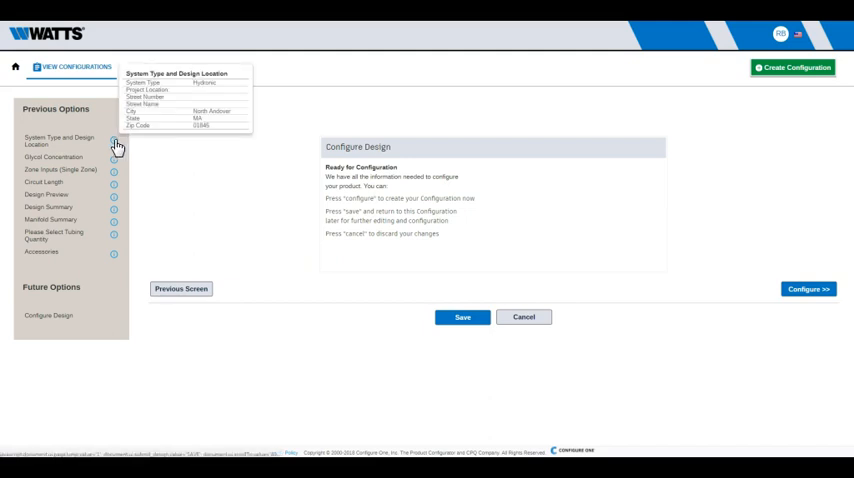
mouse_move(114, 162)
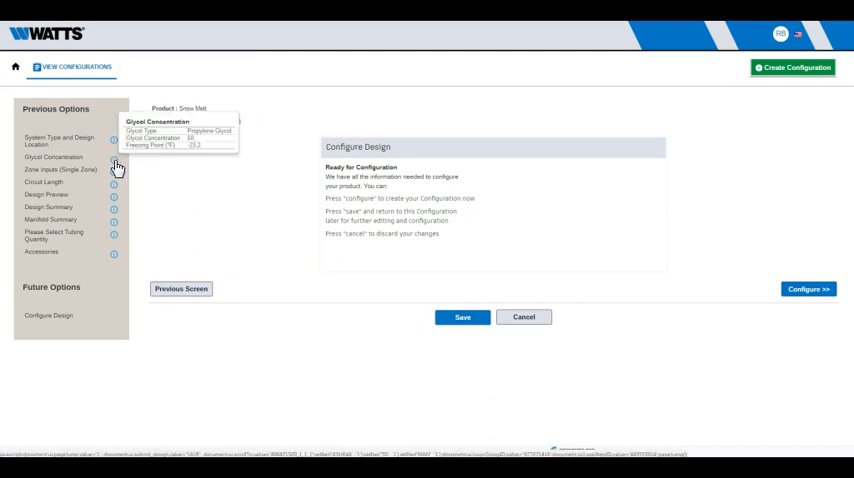
mouse_move(114, 182)
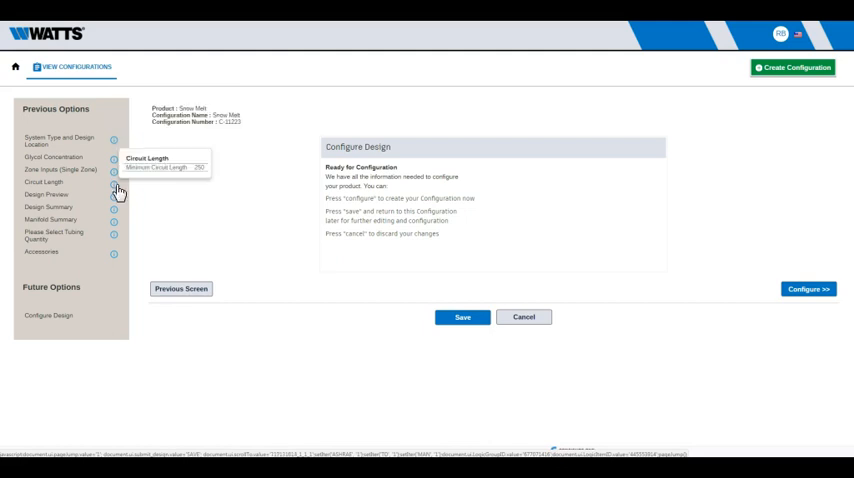
mouse_move(114, 203)
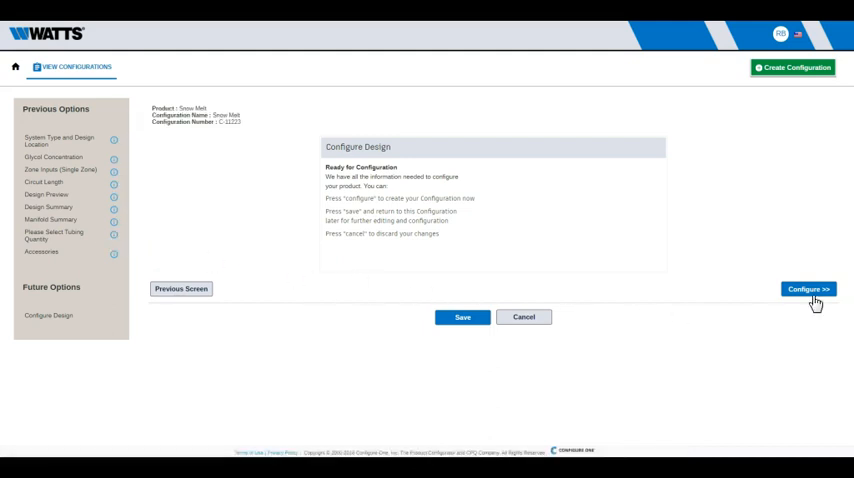
Generate the configuration, yielding SM2SX58AM07AT-C250 priced at $13,661.60
left_click(808, 289)
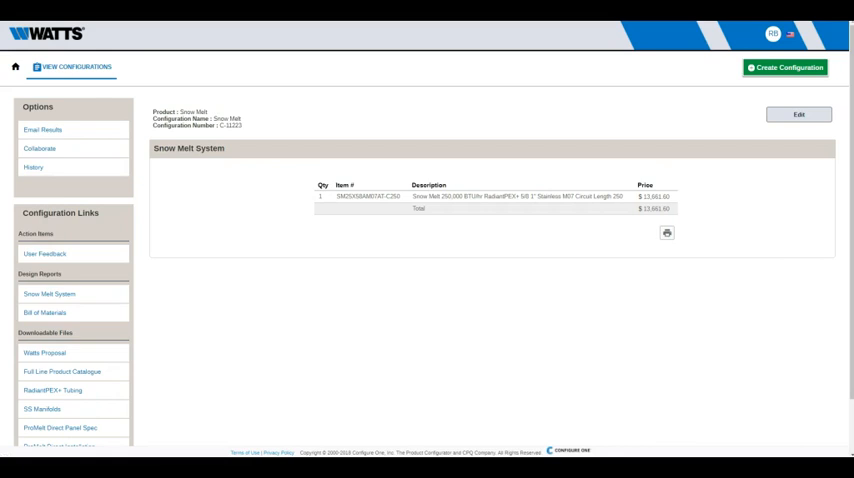
mouse_move(310, 150)
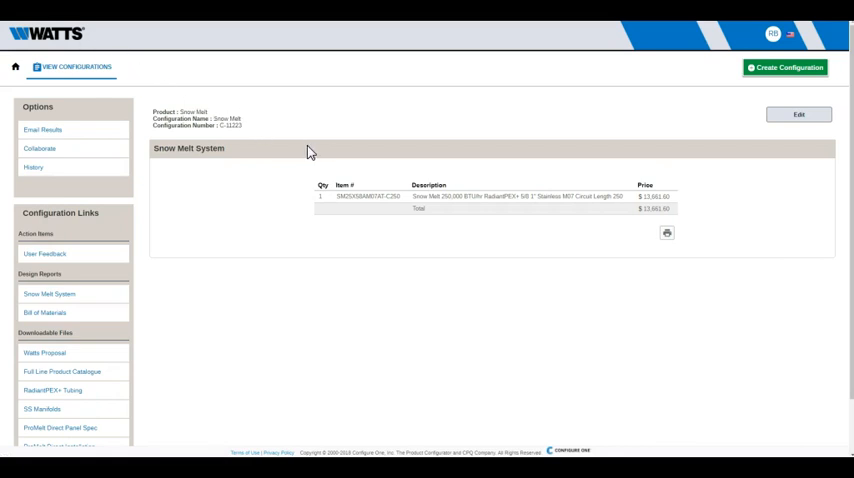
mouse_move(297, 150)
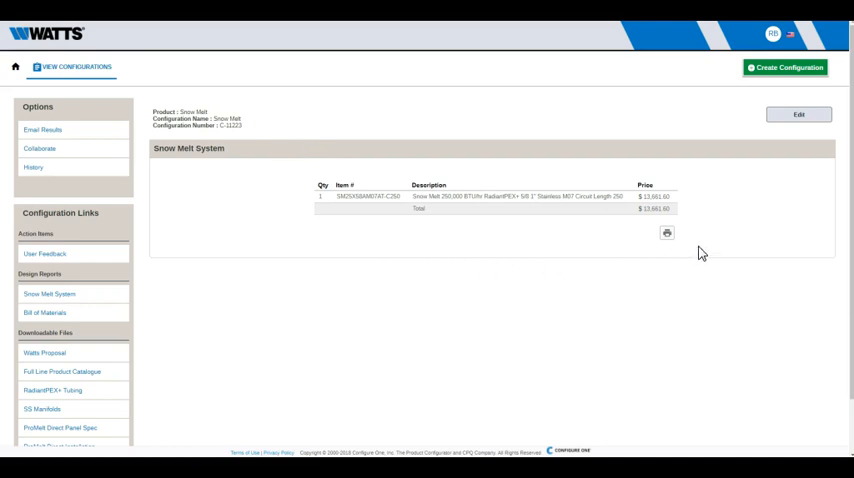
mouse_move(231, 162)
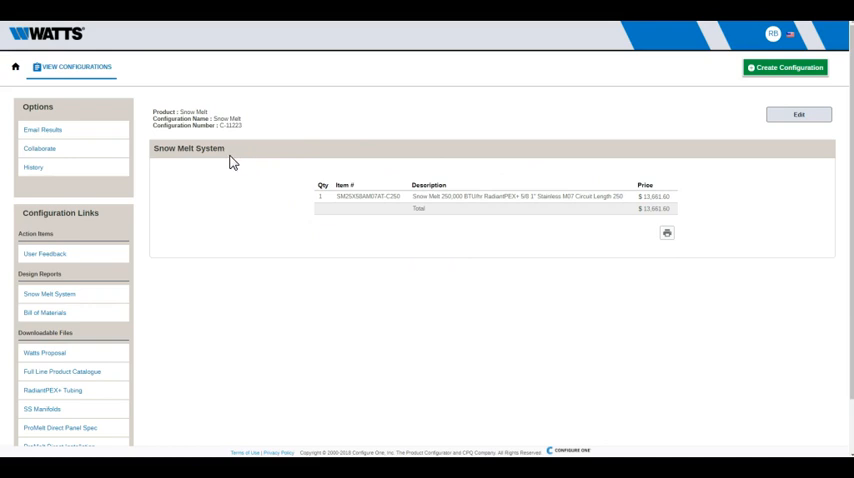
mouse_move(47, 278)
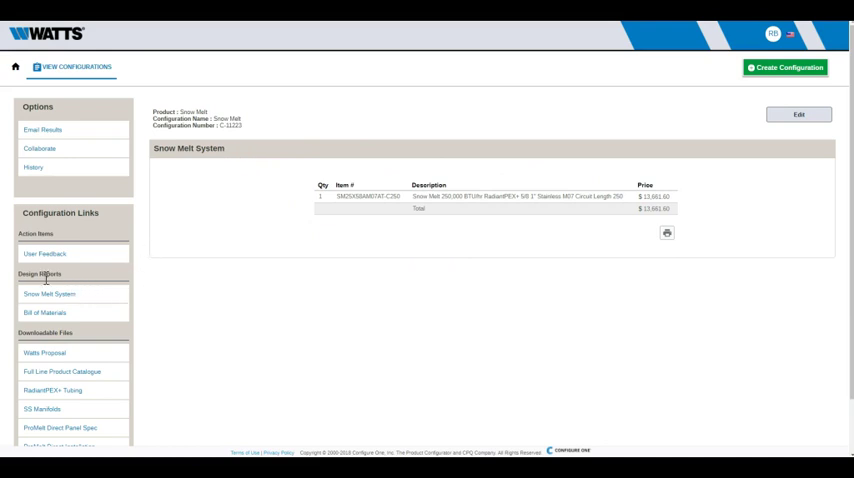
mouse_move(92, 343)
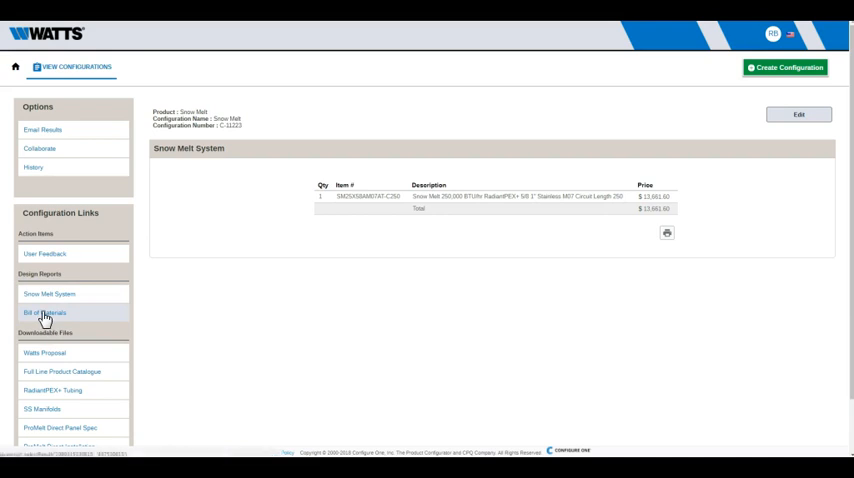
Show the Bill of Materials report from Design Reports
left_click(44, 312)
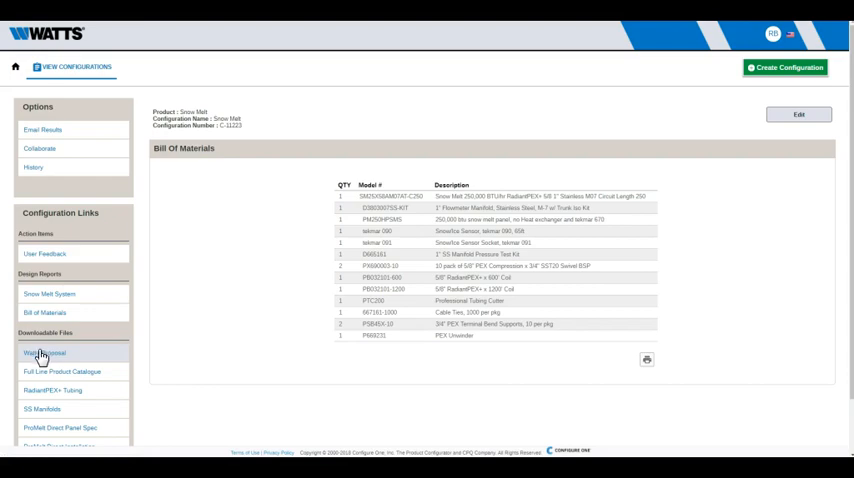
Open the Watts Proposal document under Downloadable Files
left_click(44, 353)
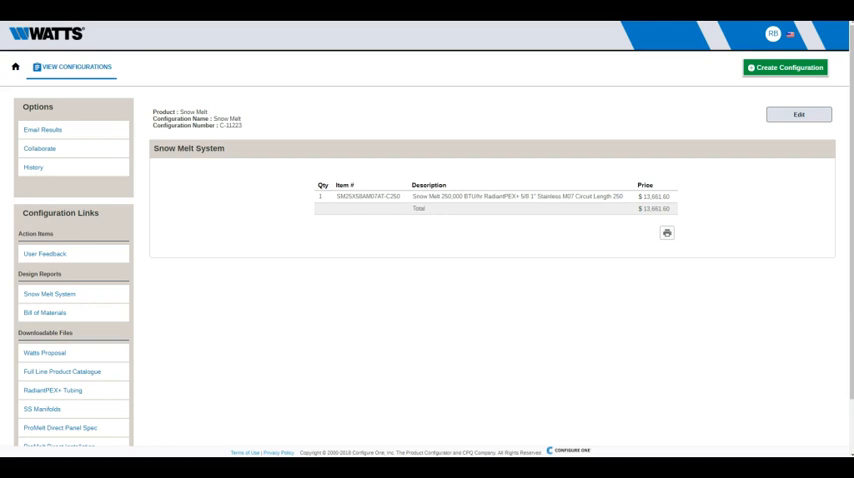
mouse_move(185, 320)
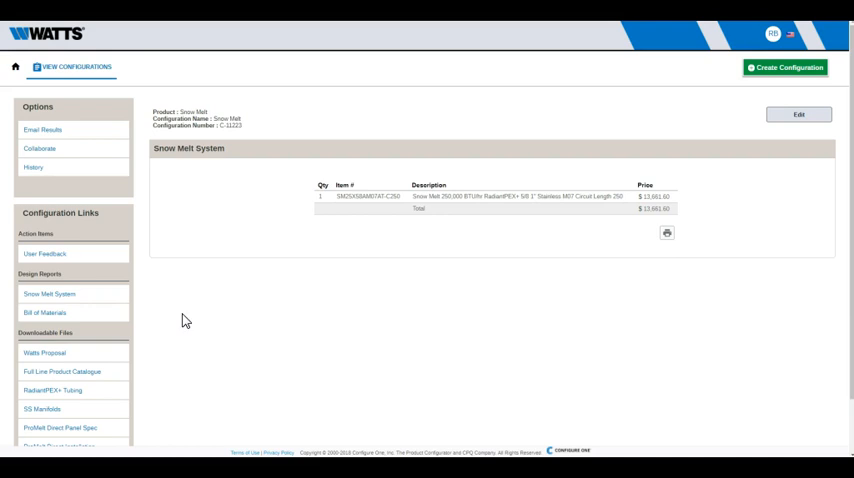
mouse_move(175, 190)
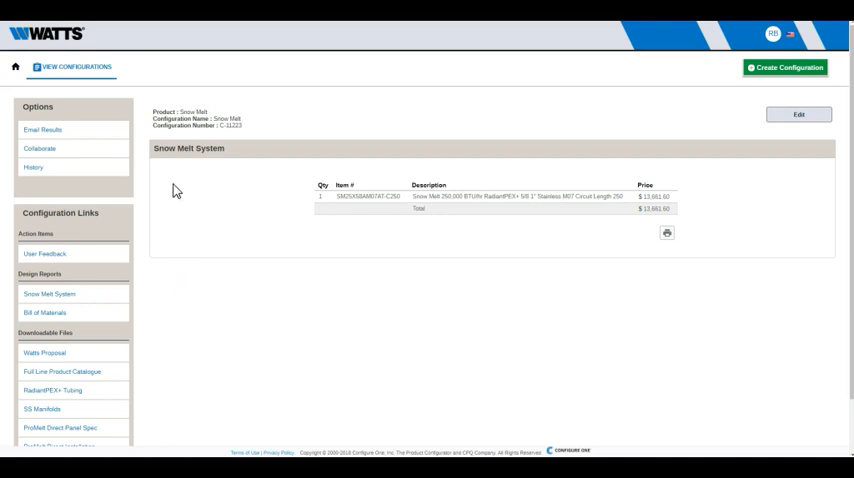
mouse_move(48, 130)
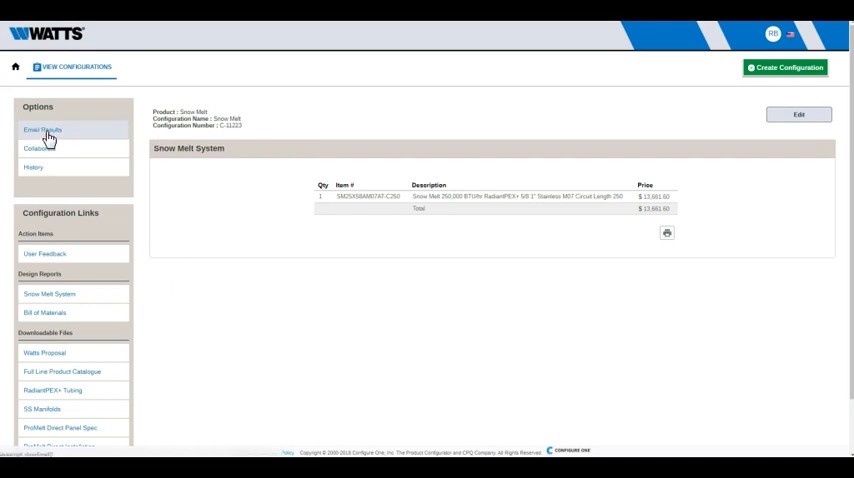
Open the Email Results form for configuration C-11223
left_click(43, 130)
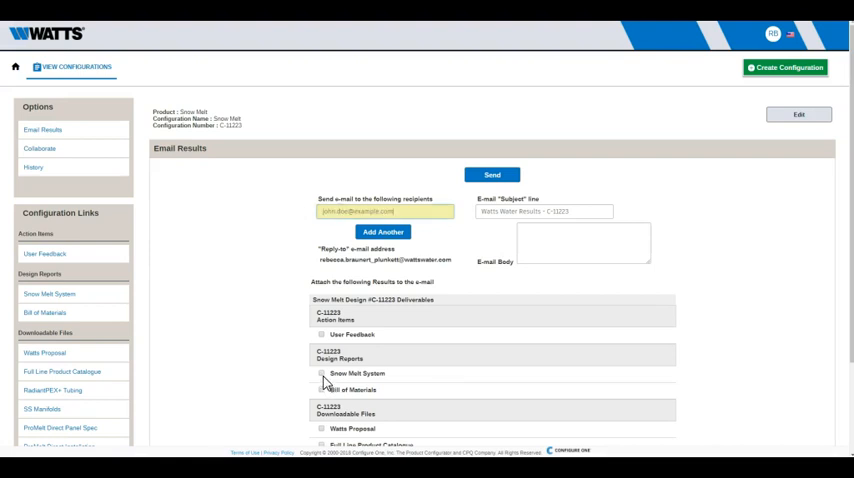
Attach the Watts Proposal alongside the system and bill of materials, and send the email
scroll("down", 3)
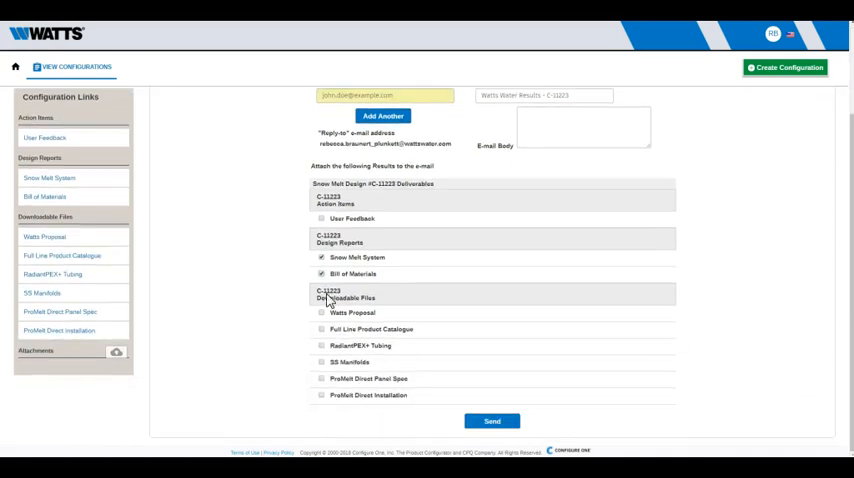
left_click(321, 312)
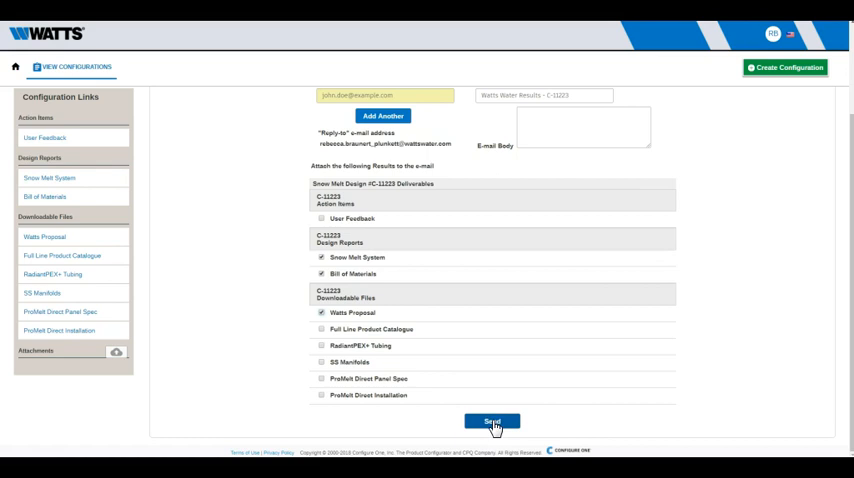
left_click(491, 421)
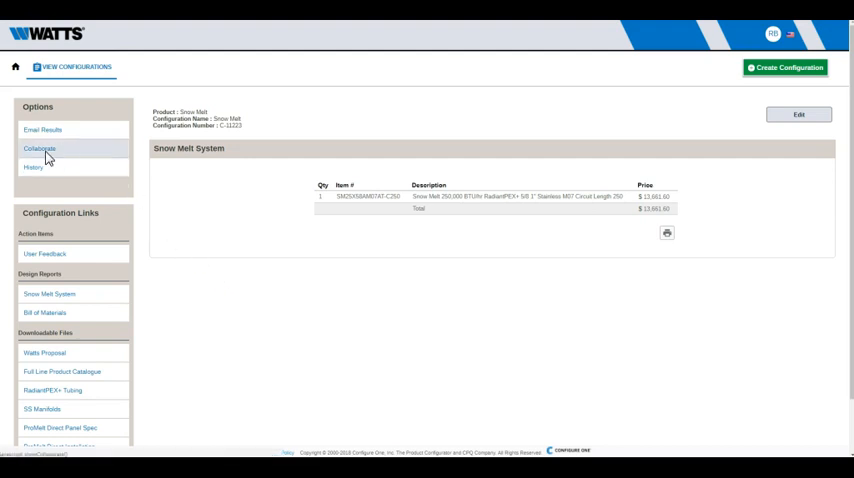
Create a collaboration site named 'Snow Melt' sharing the system, bill of materials and proposal
left_click(39, 148)
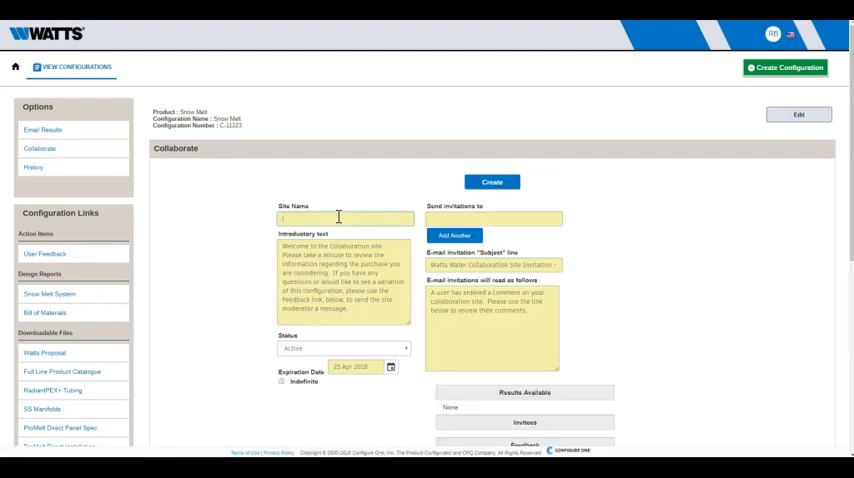
type("Snow Melt")
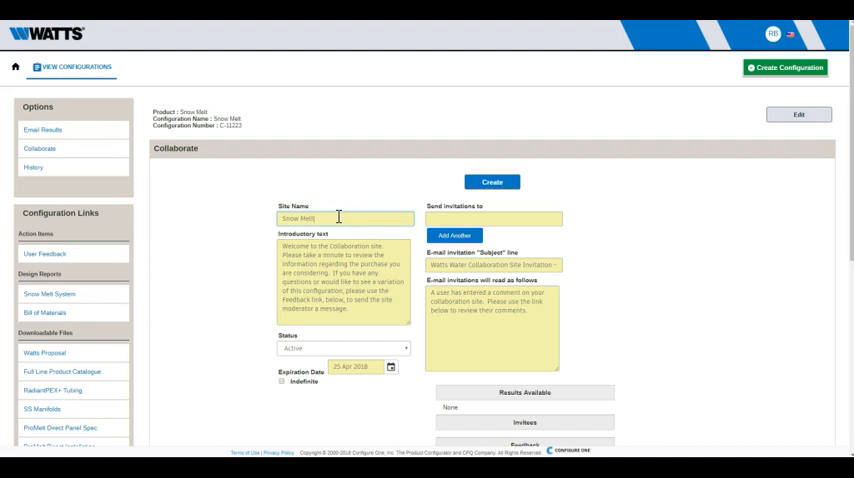
scroll("down", 3)
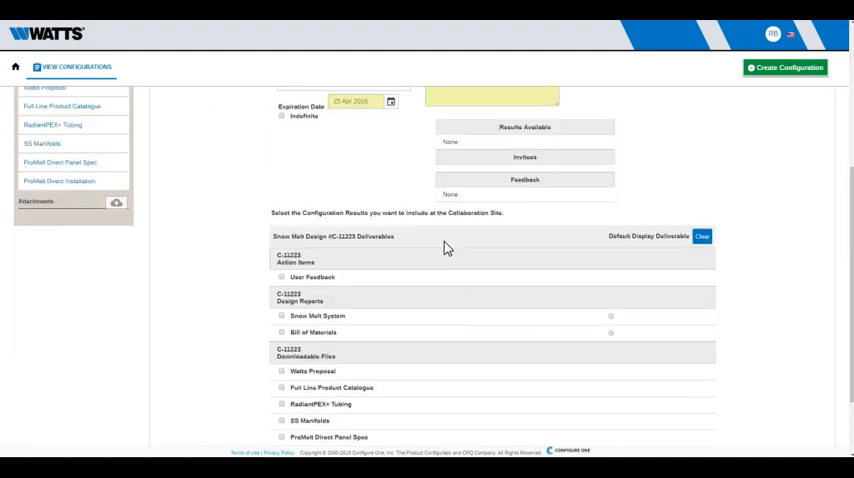
scroll("down", 3)
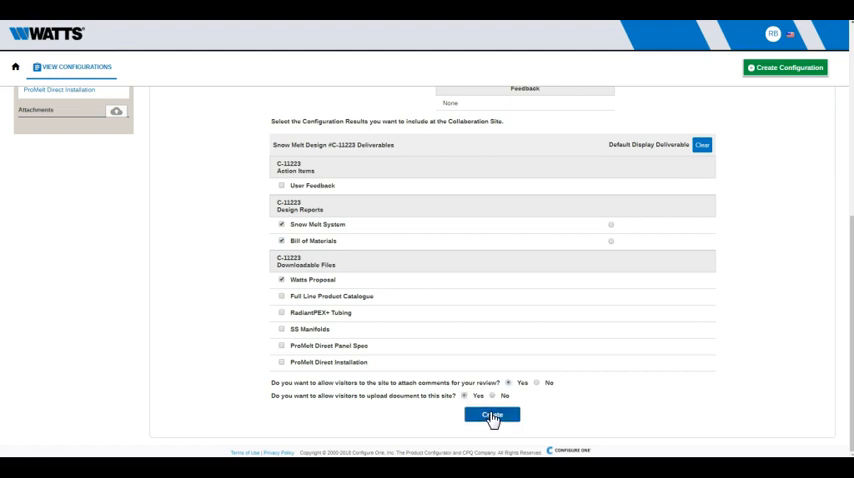
left_click(491, 415)
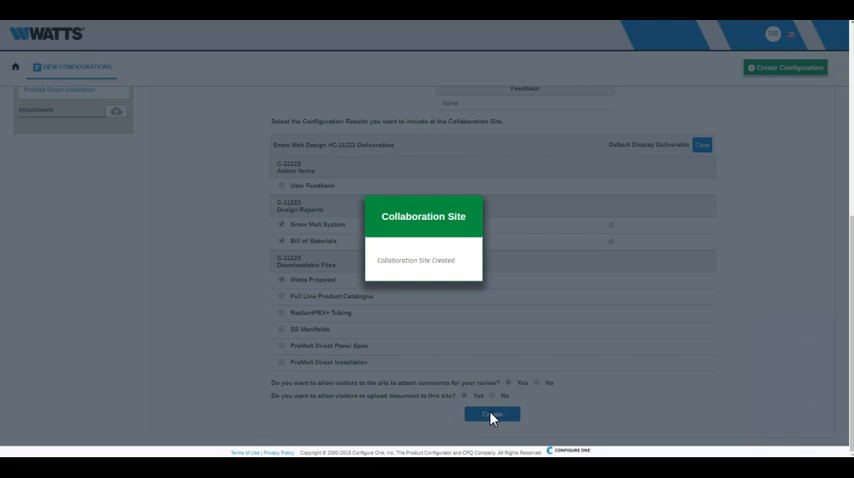
mouse_move(494, 418)
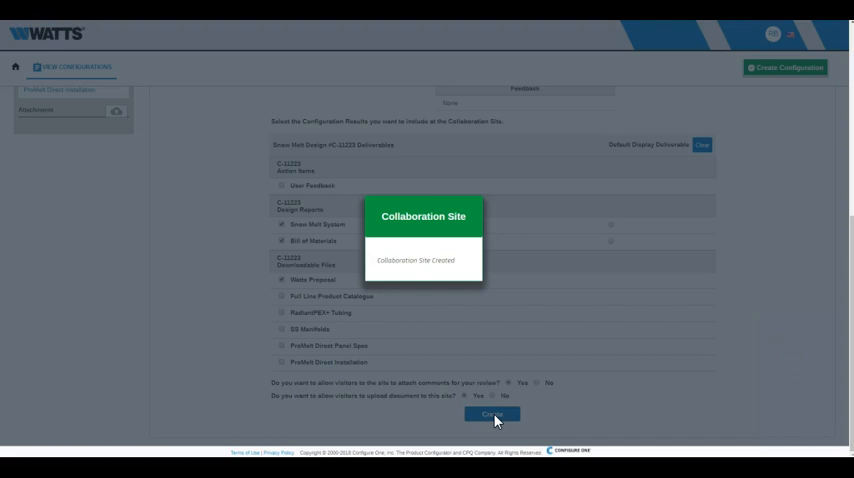
Close the Collaboration Site Created popup to view the Snow Melt site details
left_click(491, 414)
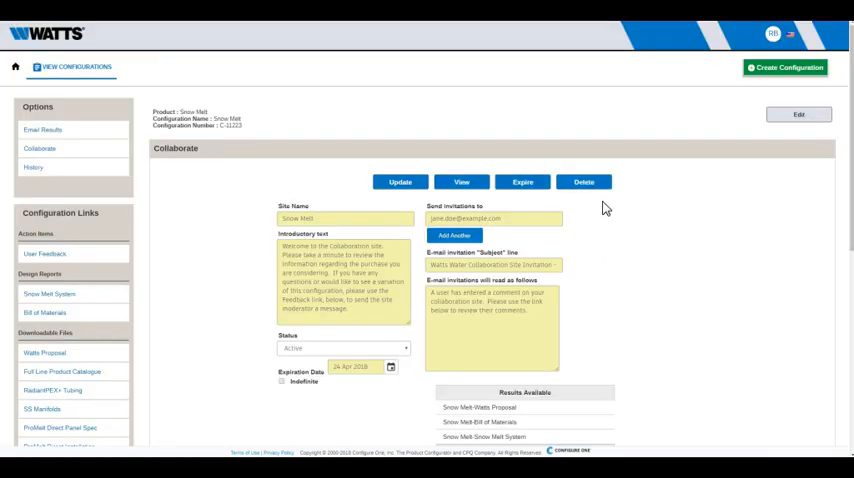
mouse_move(584, 213)
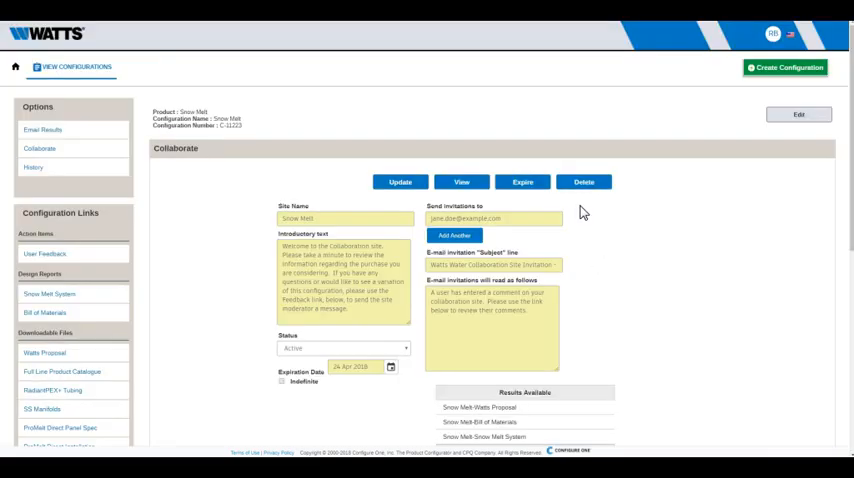
mouse_move(629, 179)
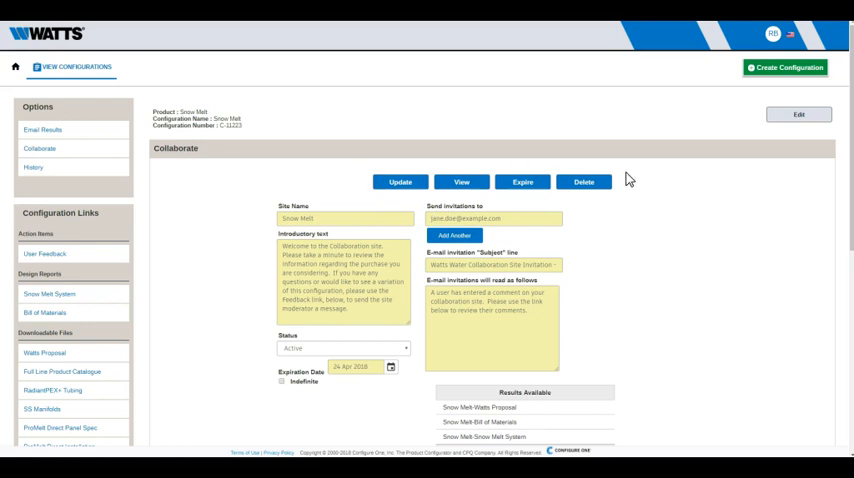